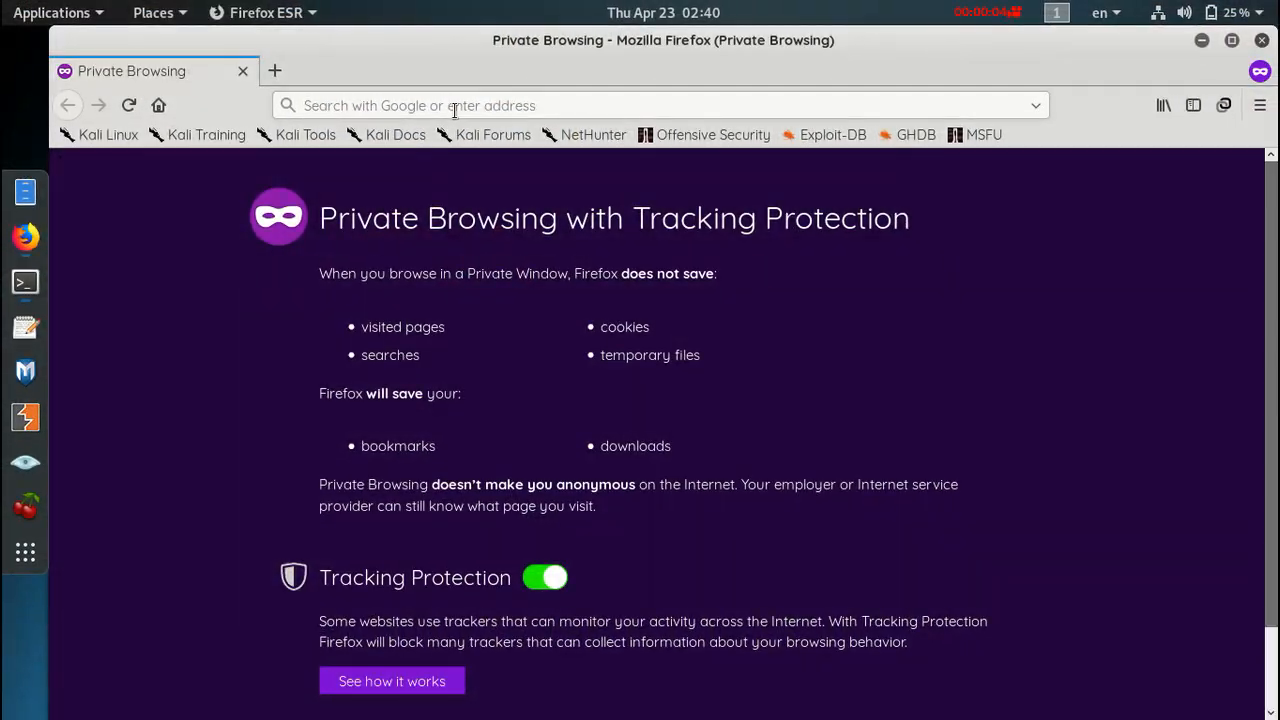
click(660, 105)
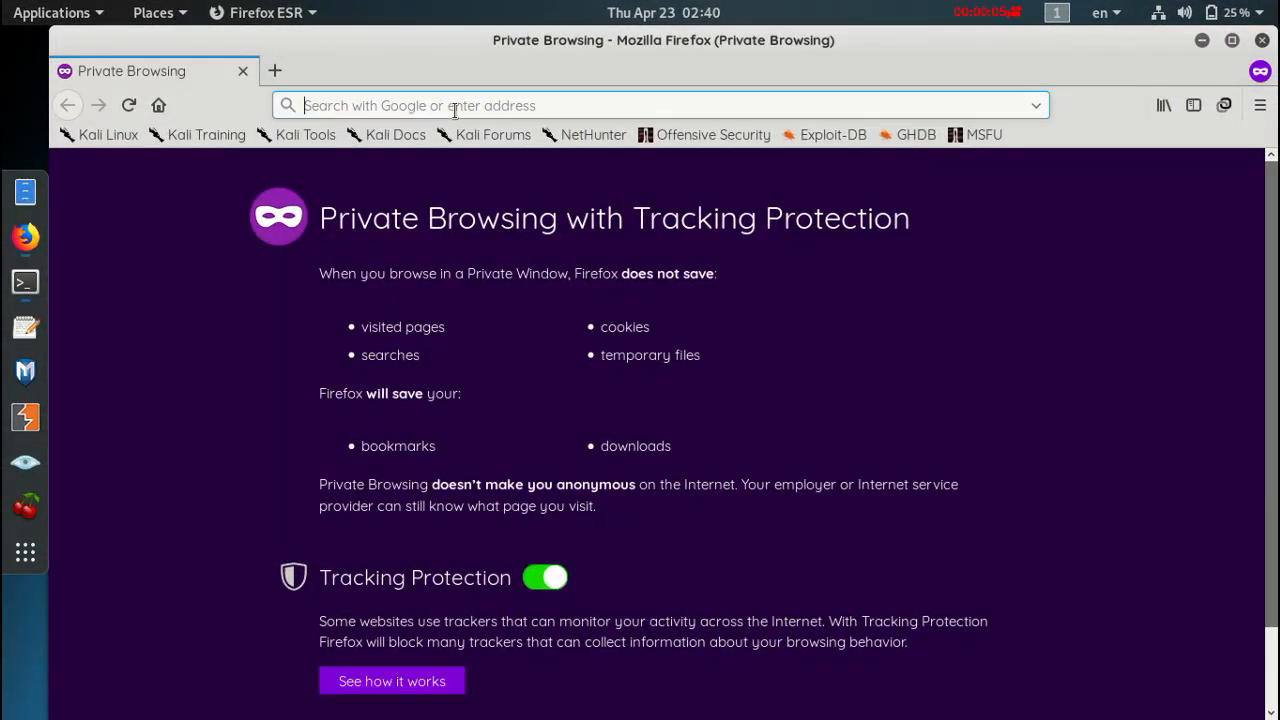
text(https://assam.news18.com/)
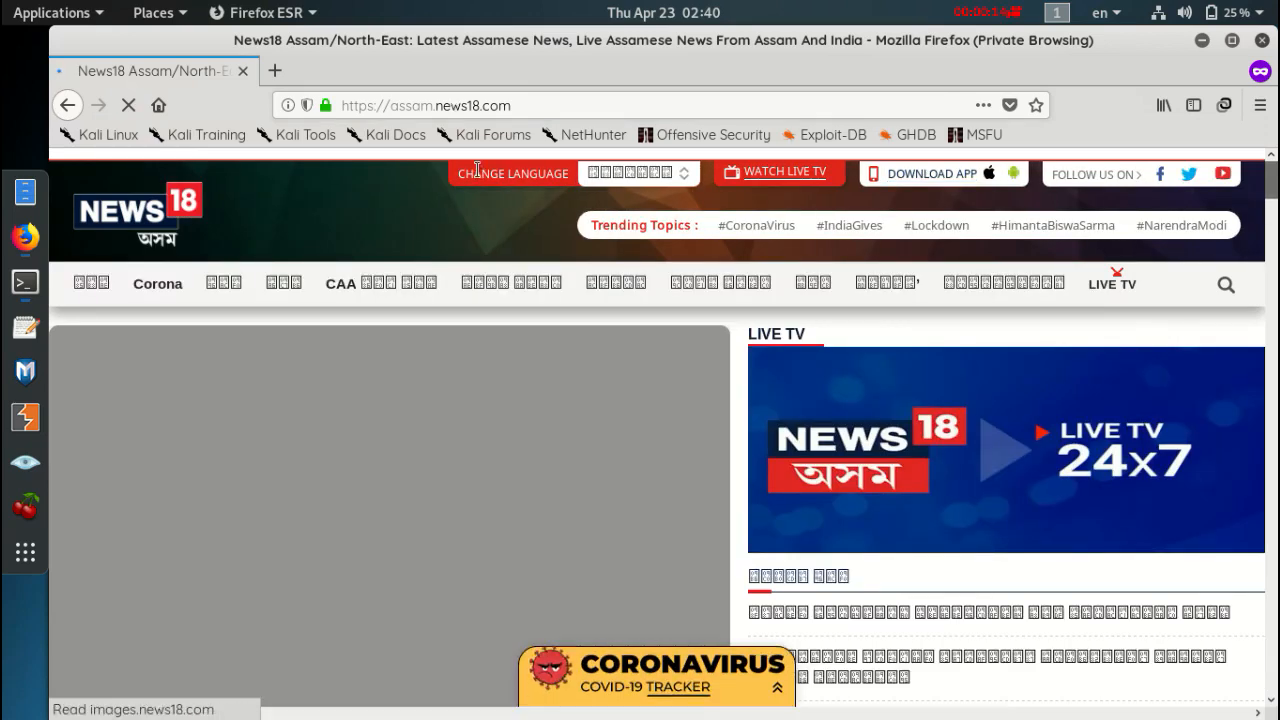
scroll(down, 3)
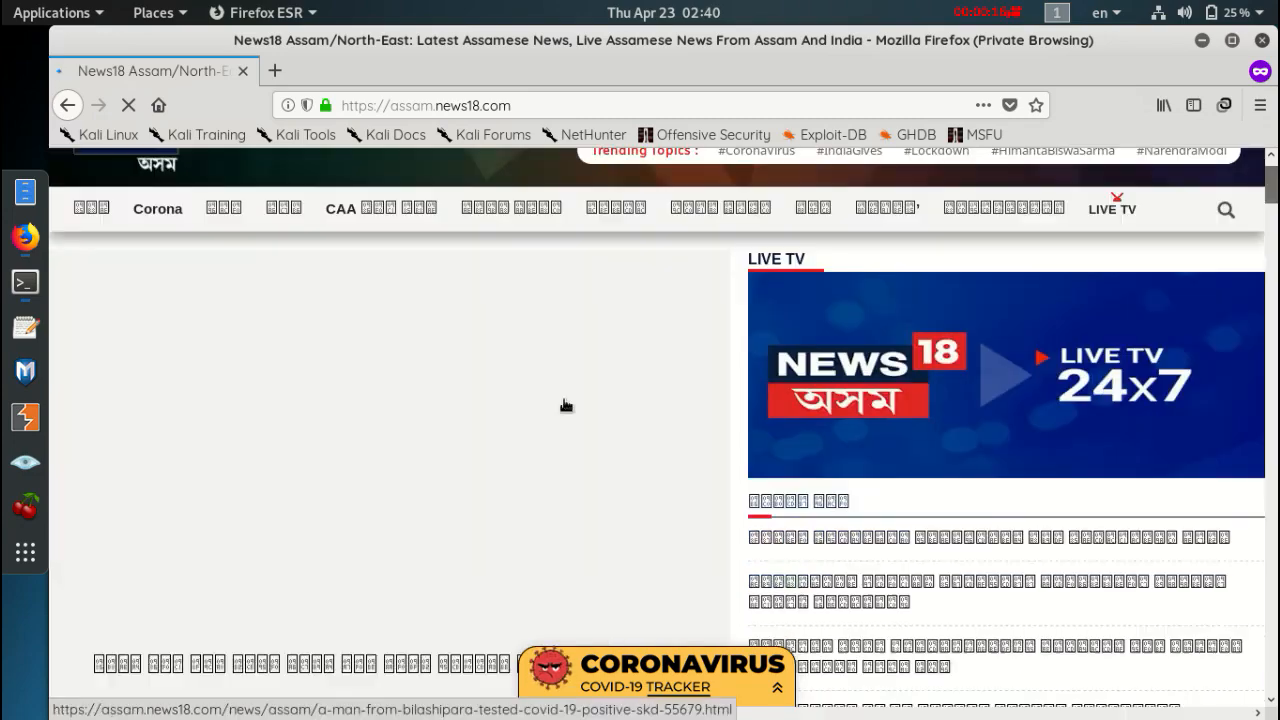
scroll(down, 3)
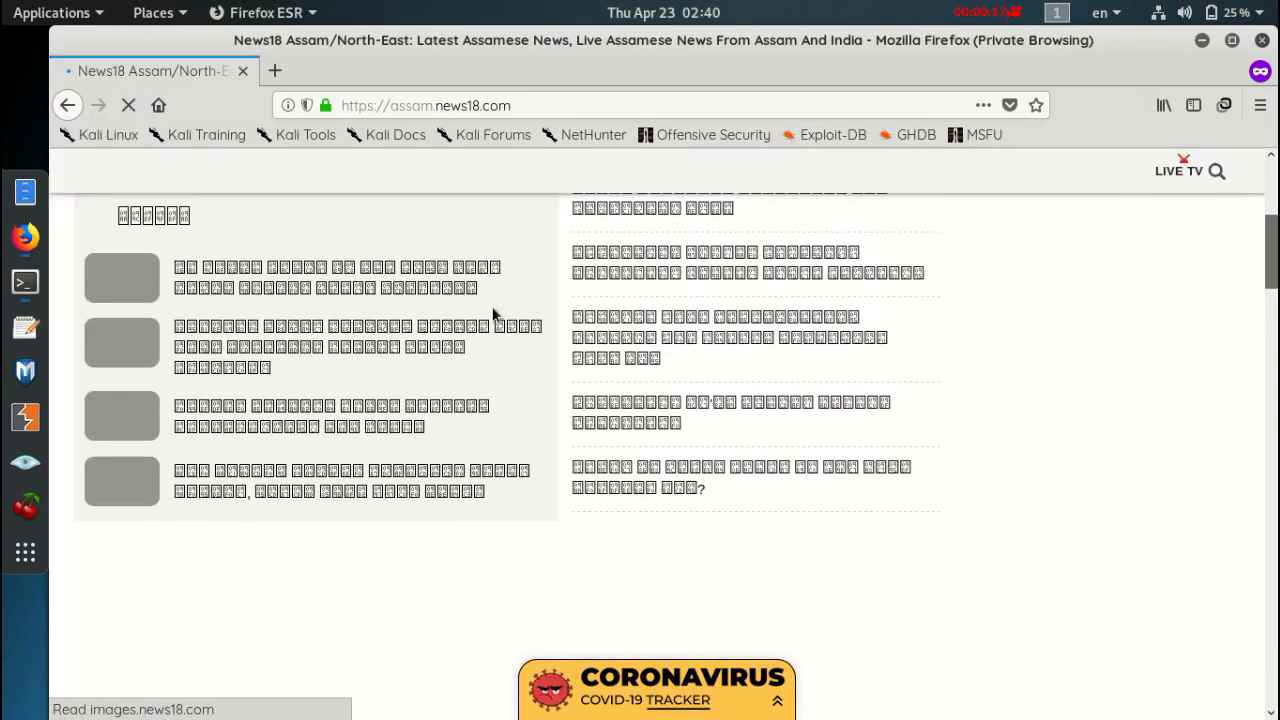
scroll(down, 3)
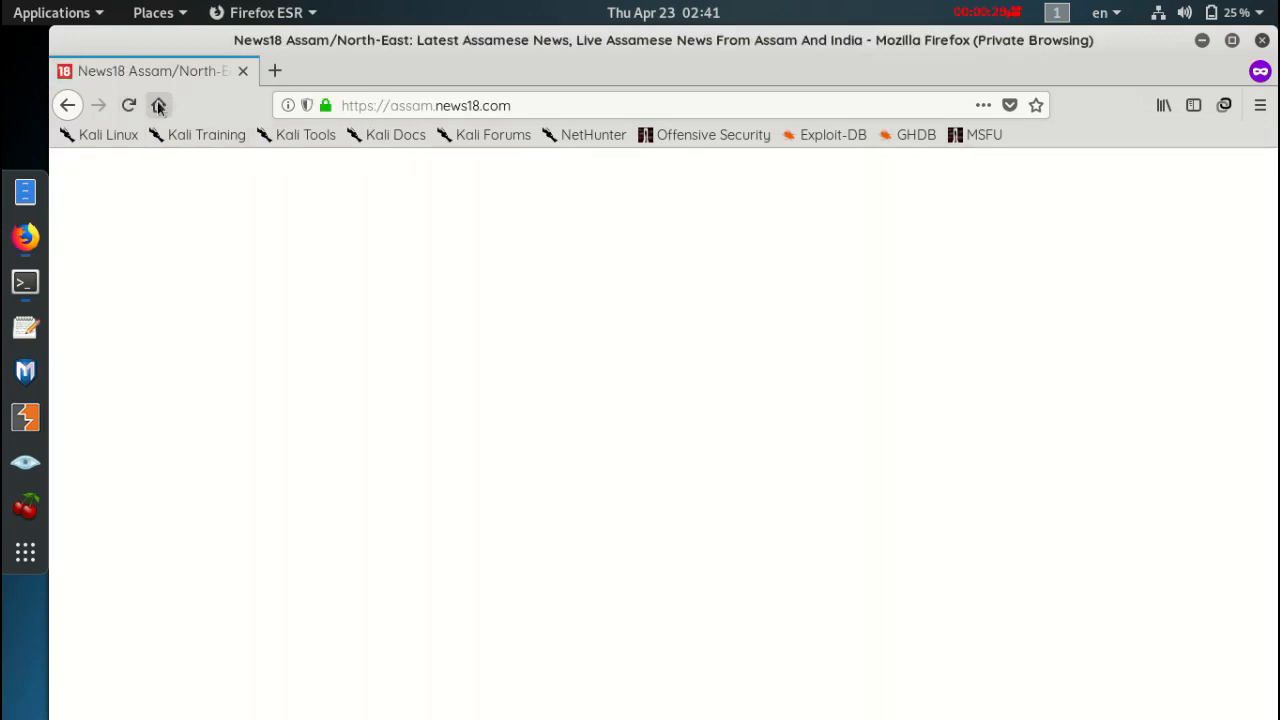
click(158, 105)
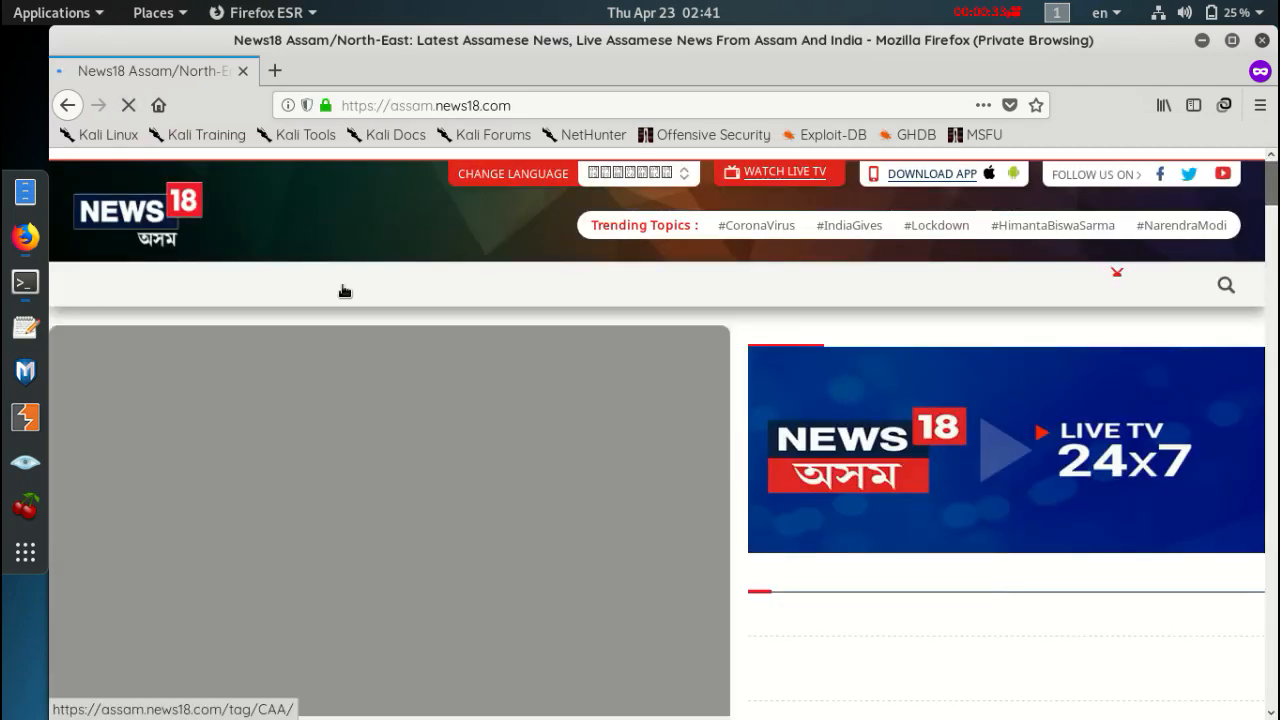
scroll(down, 3)
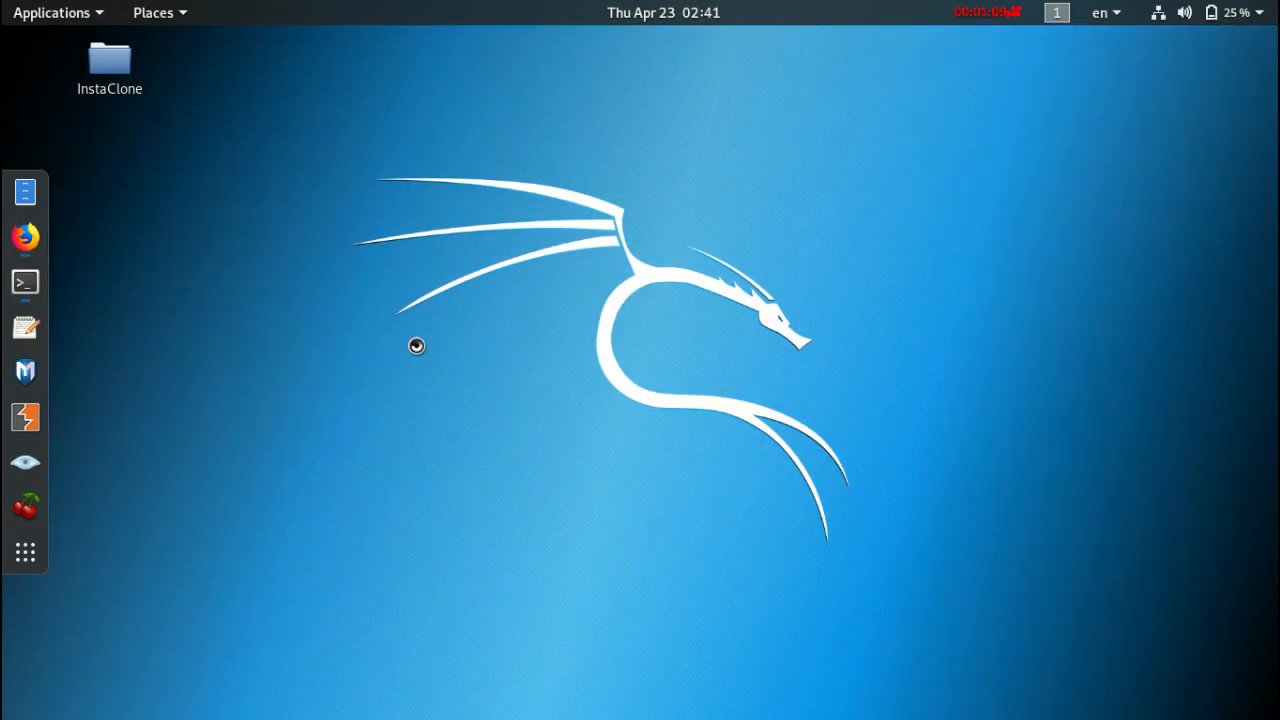
Step: Open a terminal window from the dock's Terminal icon
click(24, 282)
text(sudo apt-get install fonts-lohit-beng-assamese)
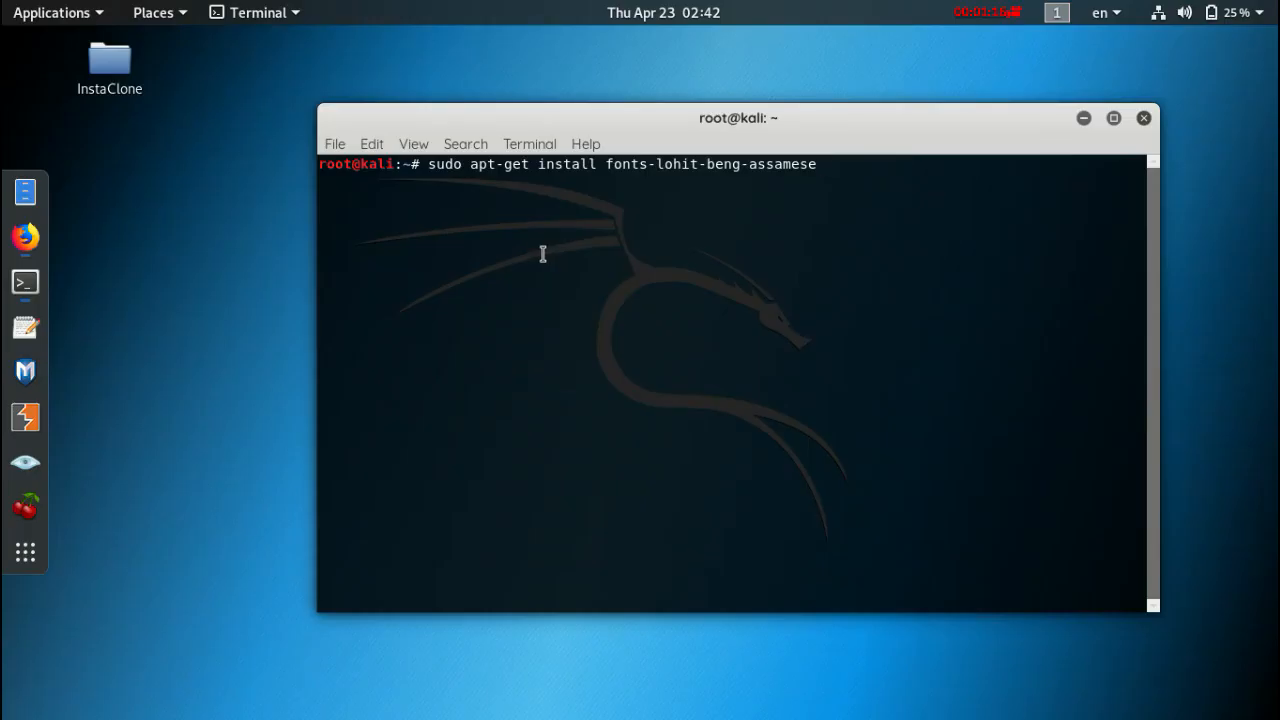
Step: Run the Assamese Lohit font install command and confirm with 'y'
key(Return)
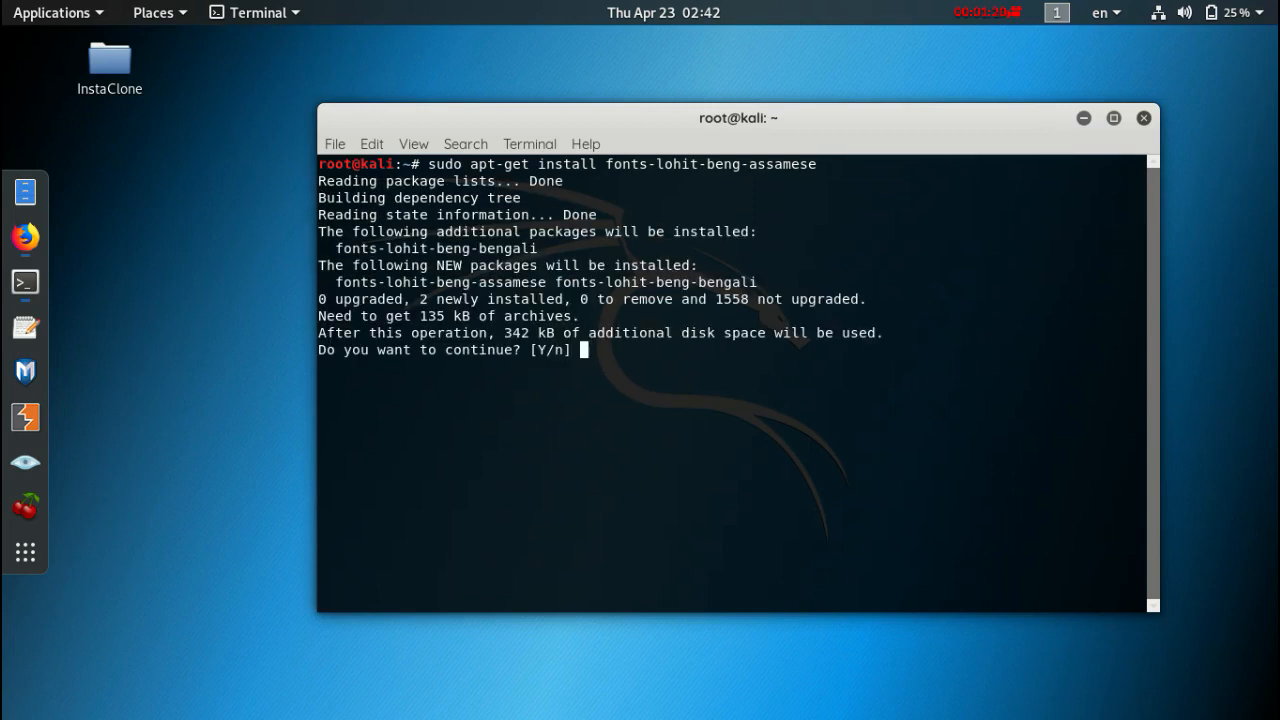
text(y)
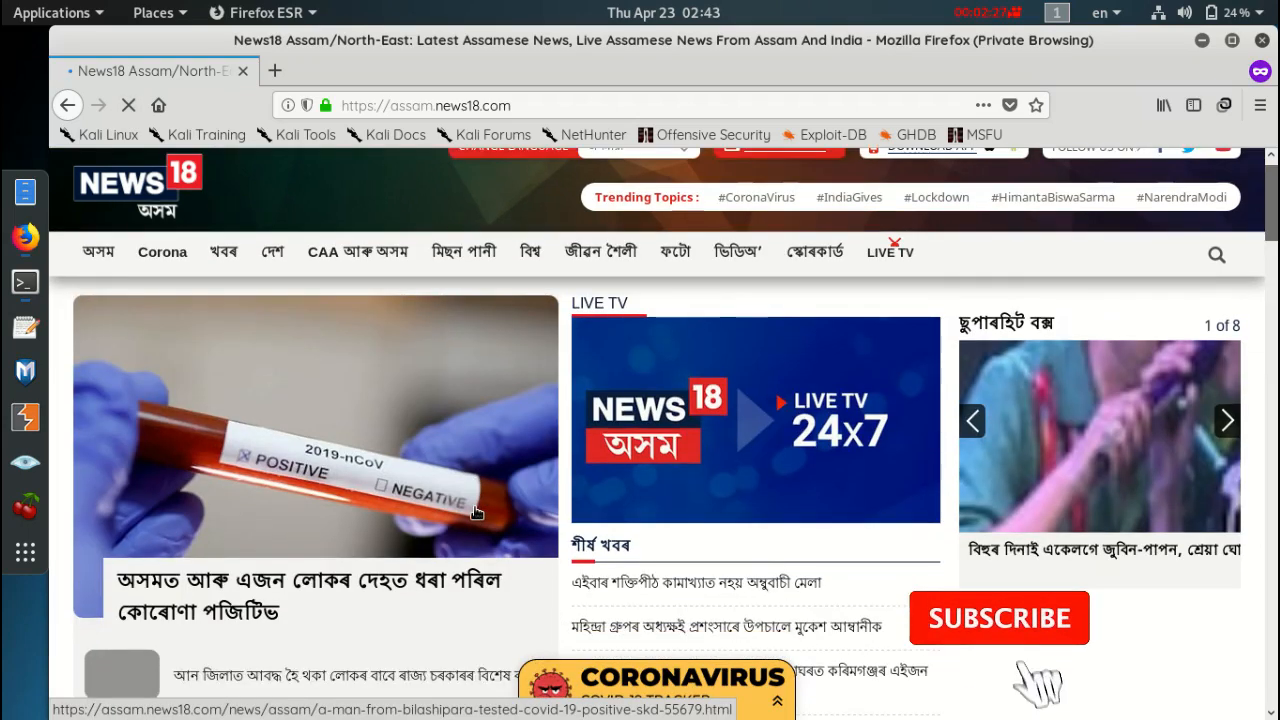
Step: Scroll down the News18 Assam page to check headlines render in Assamese script
scroll(down, 3)
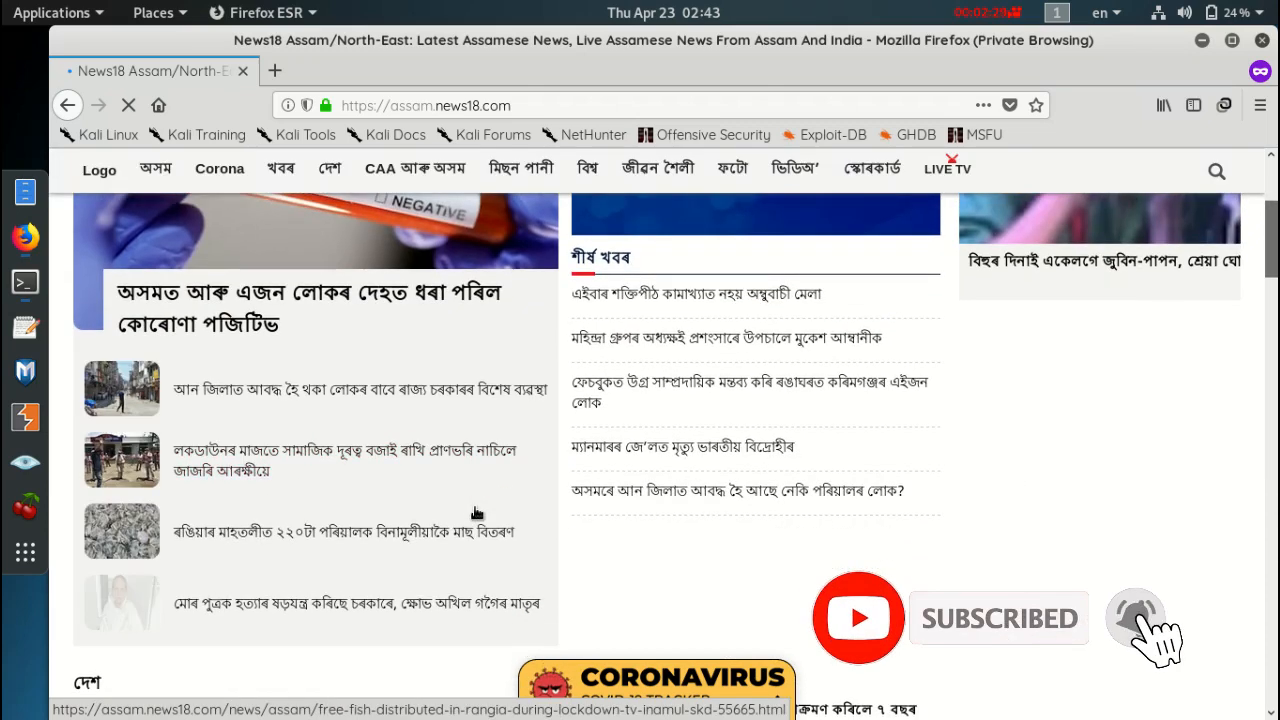
scroll(down, 3)
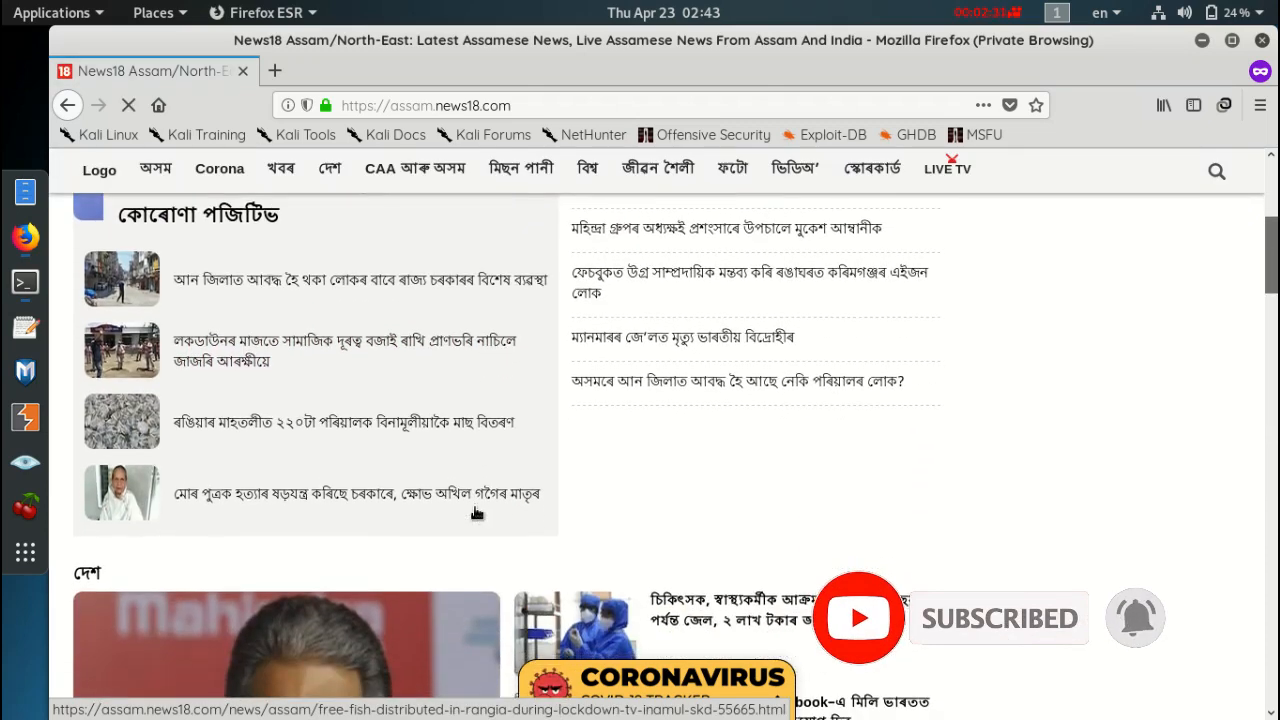